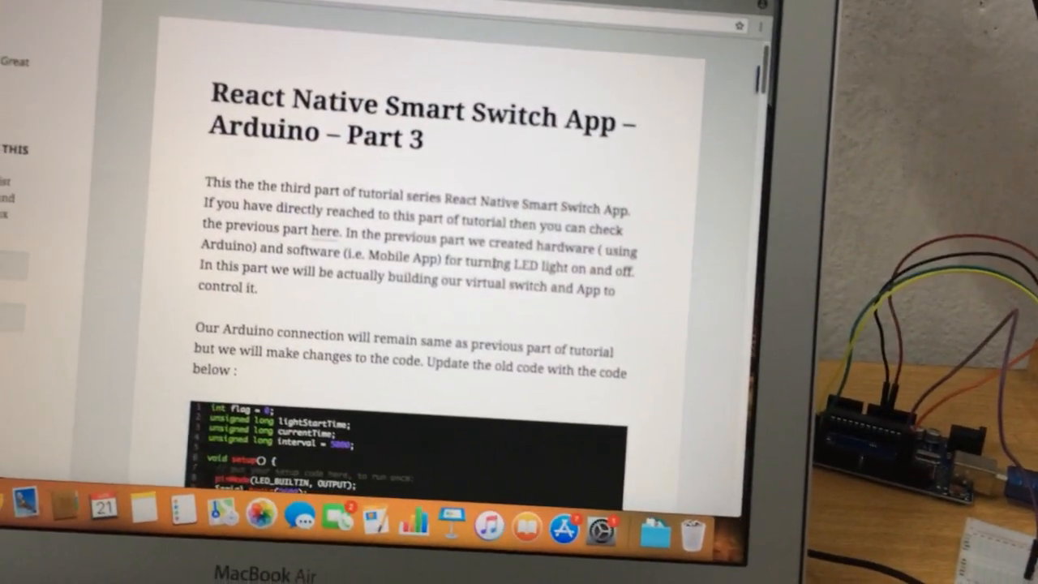
Scroll the Smart Switch Part 3 post down to the Arduino code with setup, loop and switch cases.
scroll(down, 3)
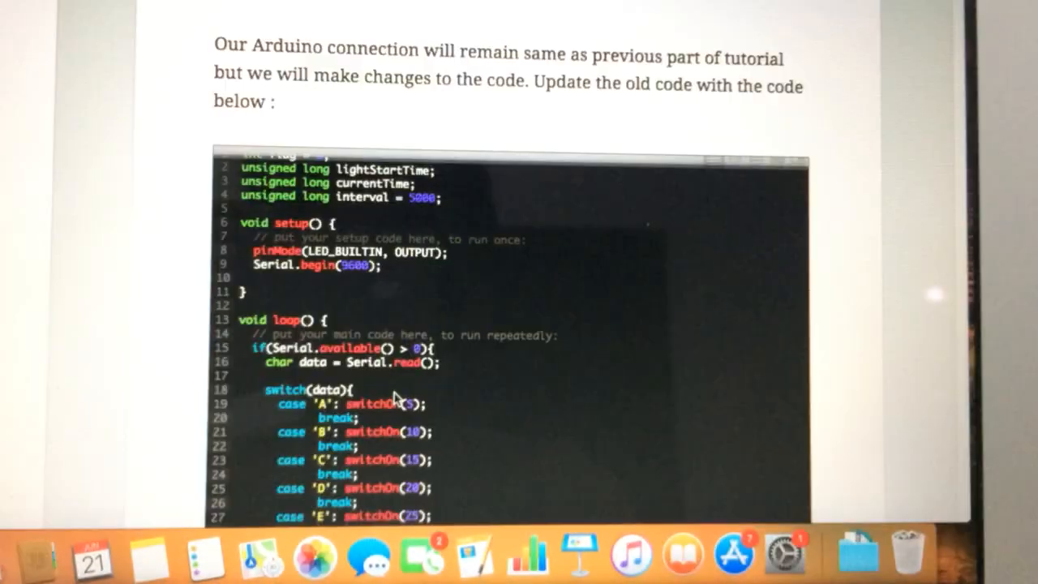
Scroll through the Arduino listing to the flag timeout check and switchOn function.
scroll(down, 3)
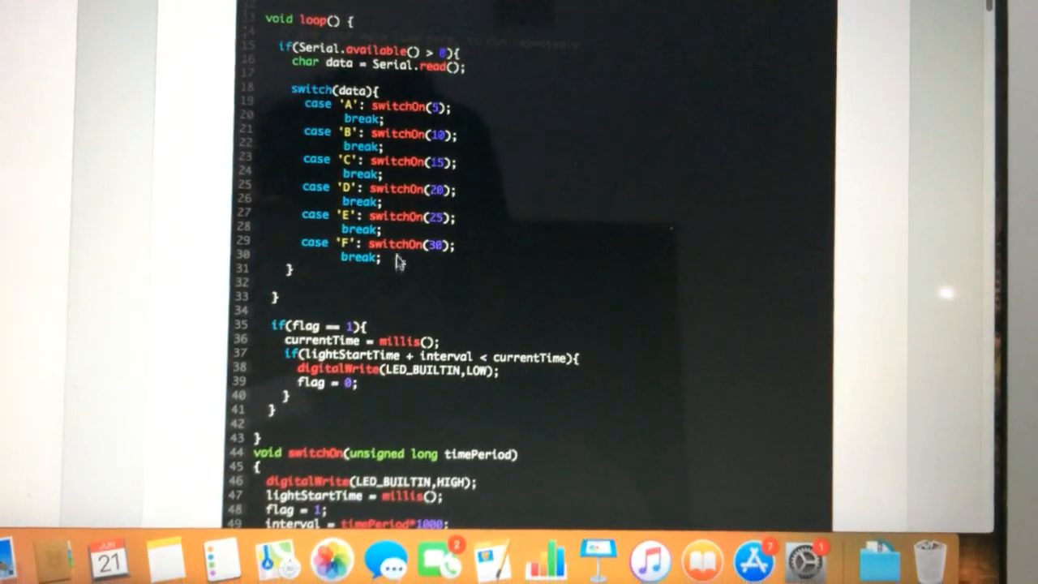
scroll(down, 3)
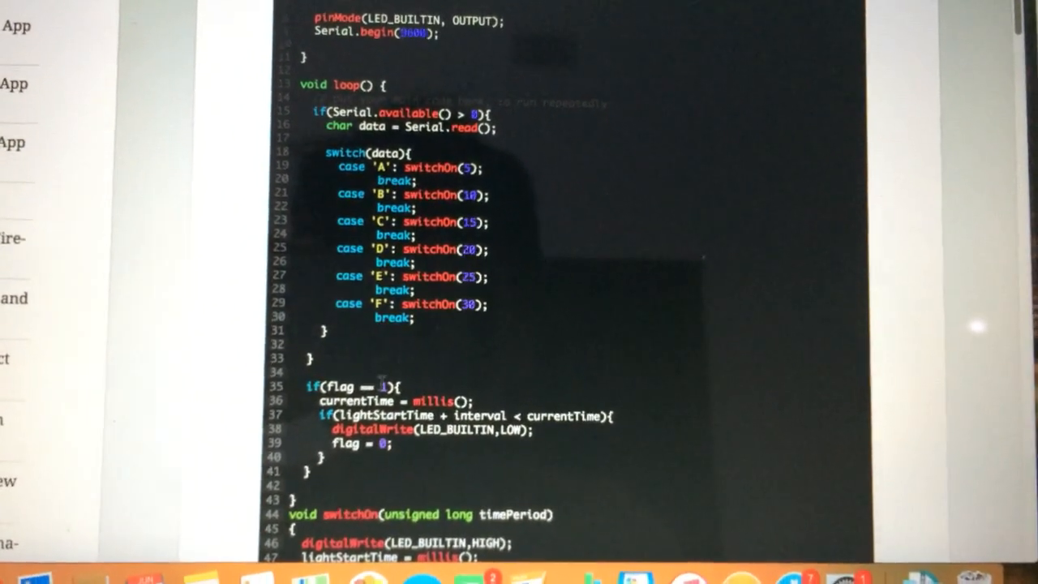
Scroll past the Arduino code to its explanation and the React Native App code listing.
scroll(down, 3)
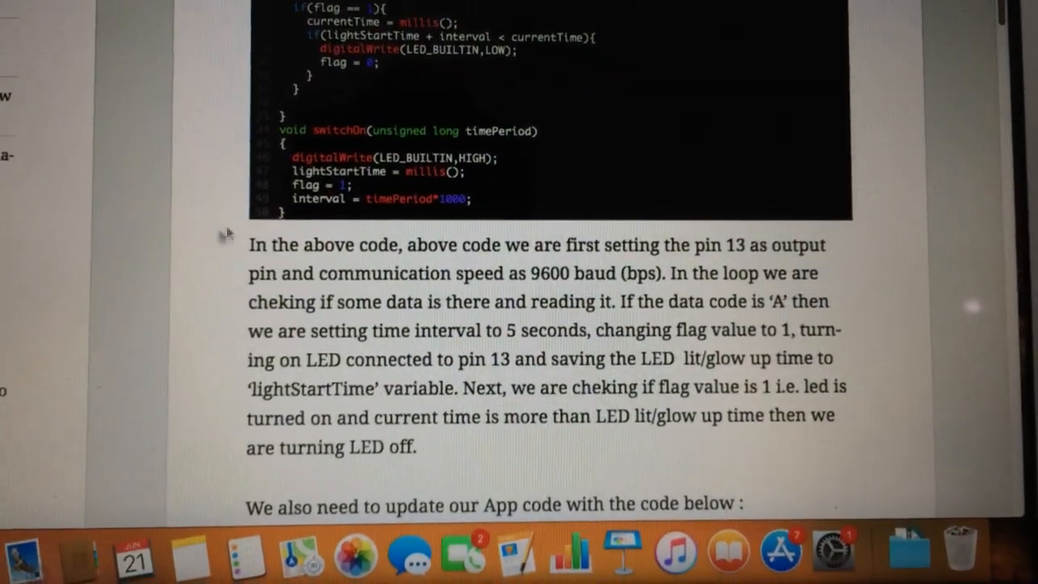
scroll(down, 3)
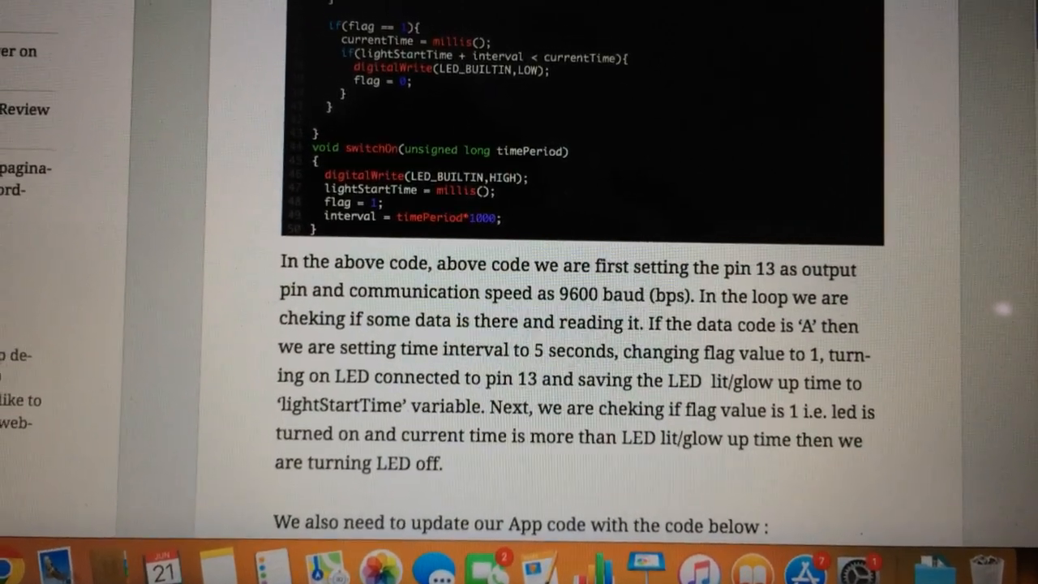
scroll(down, 3)
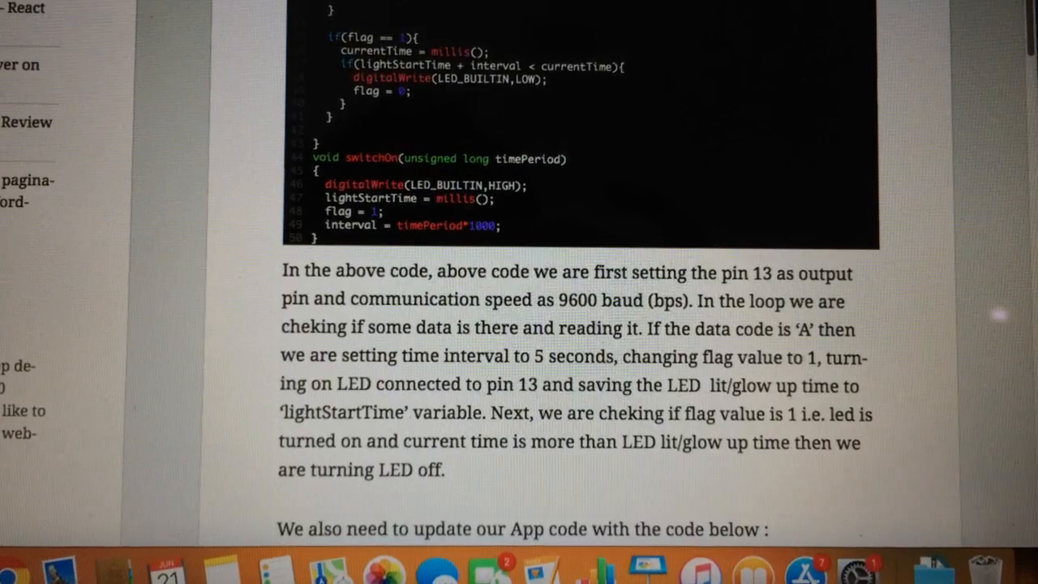
scroll(down, 3)
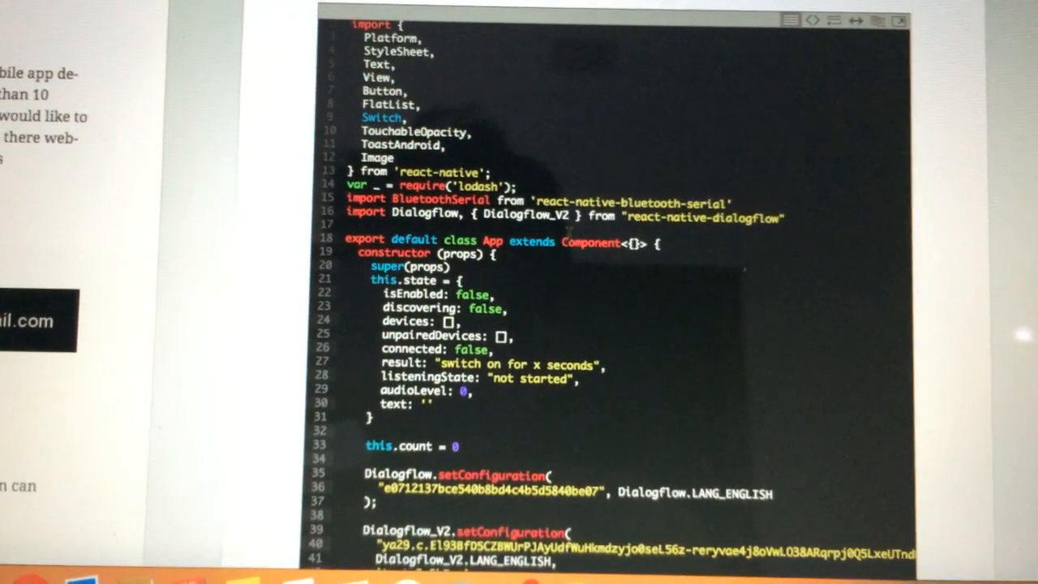
scroll(down, 3)
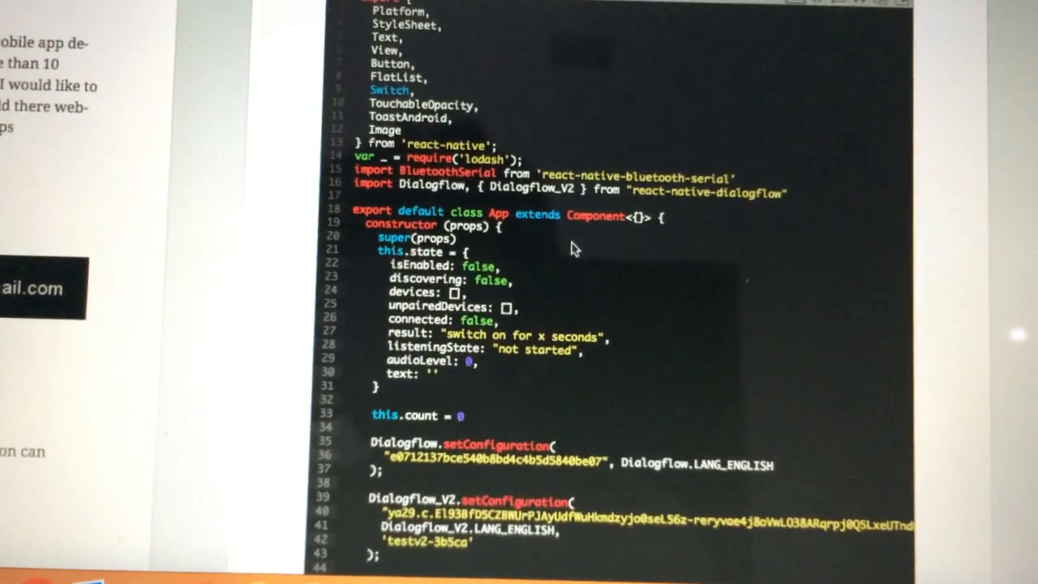
scroll(down, 3)
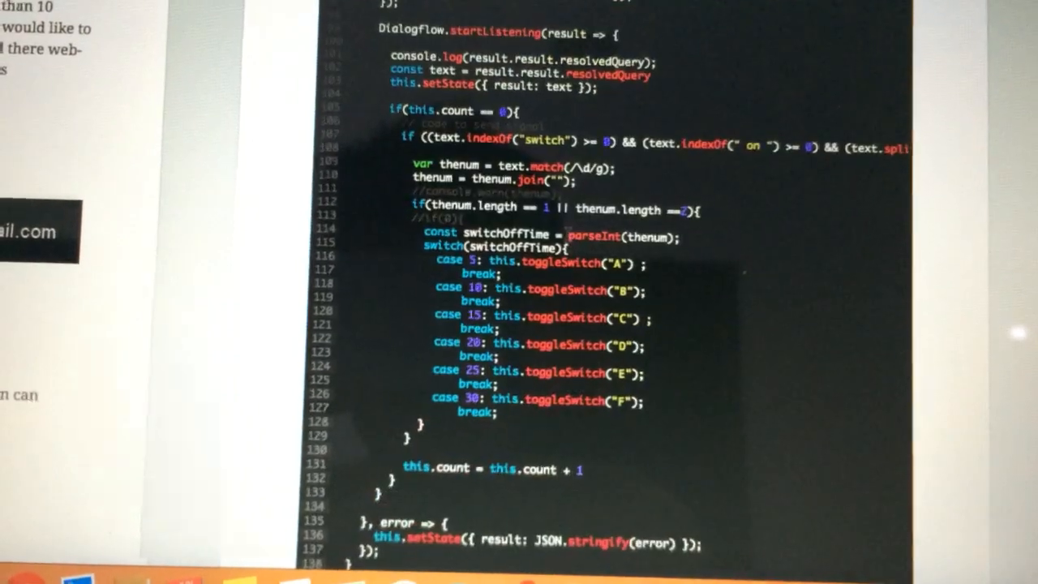
scroll(down, 3)
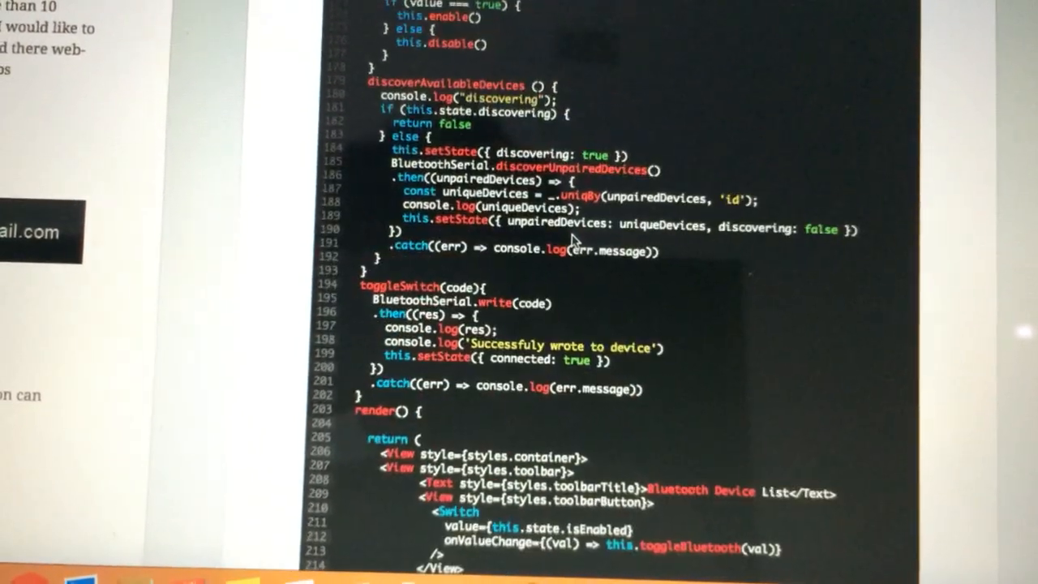
scroll(down, 3)
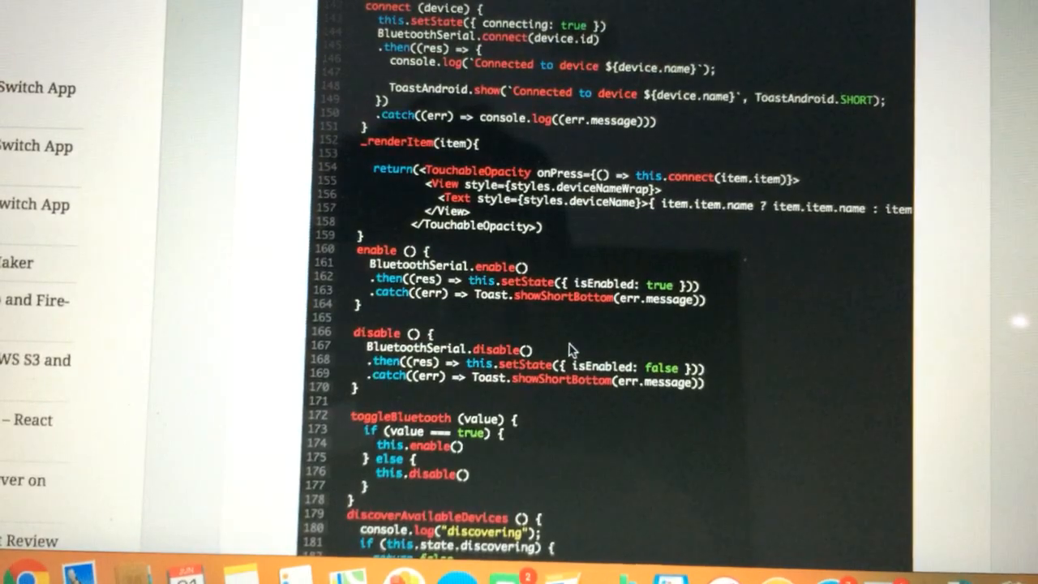
scroll(down, 3)
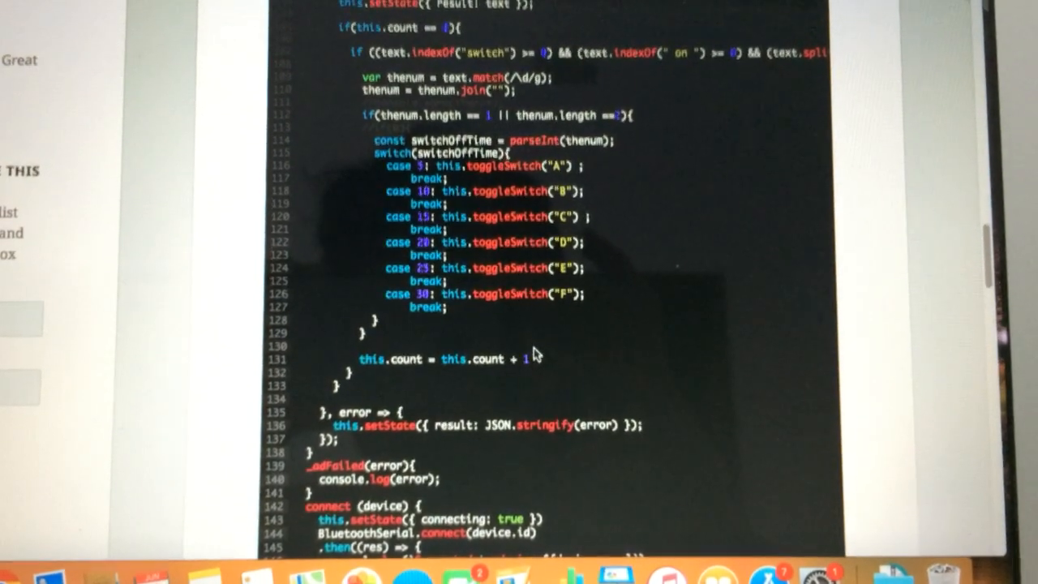
scroll(down, 3)
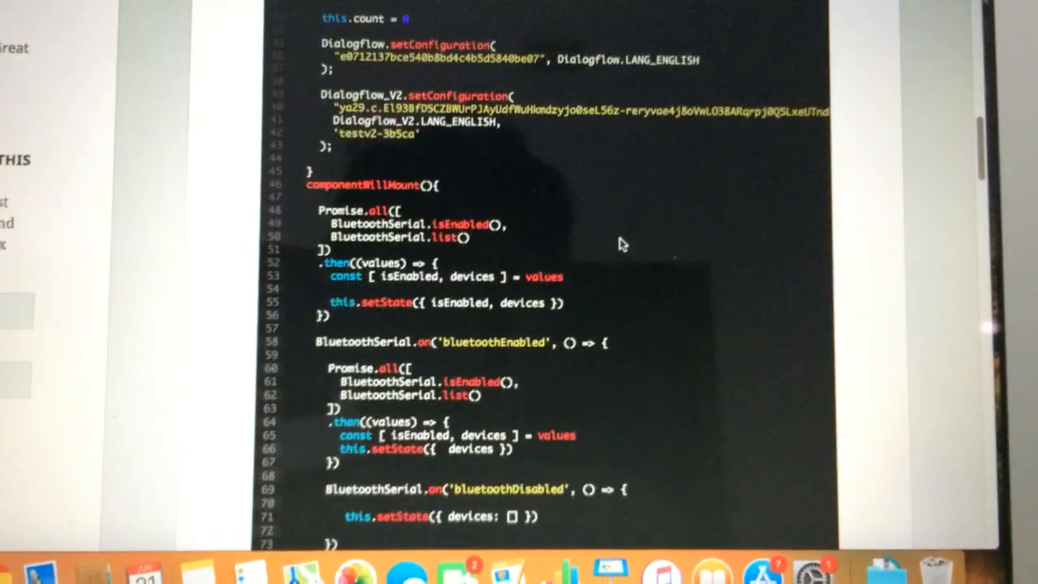
scroll(down, 3)
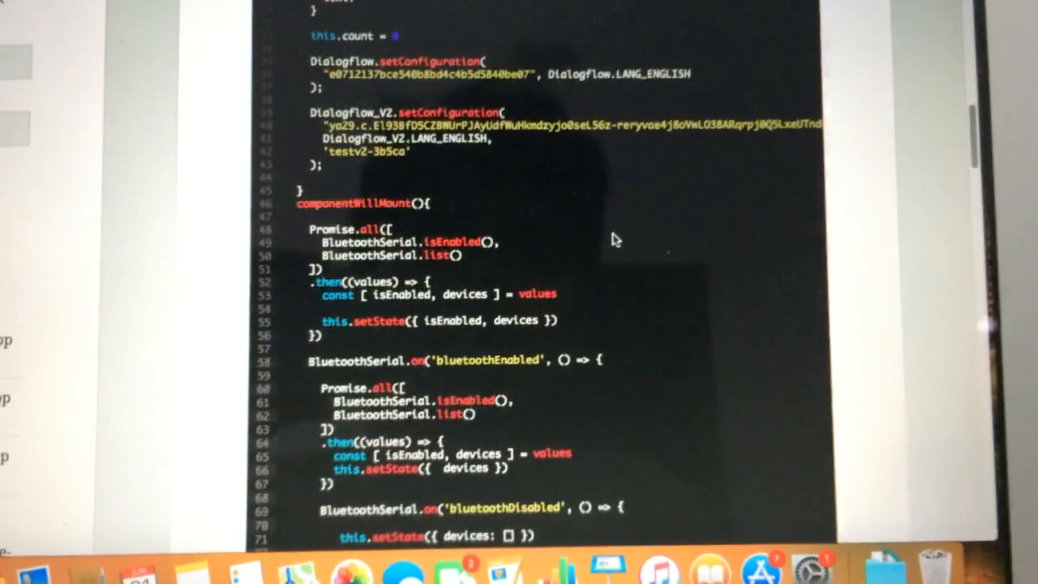
scroll(down, 3)
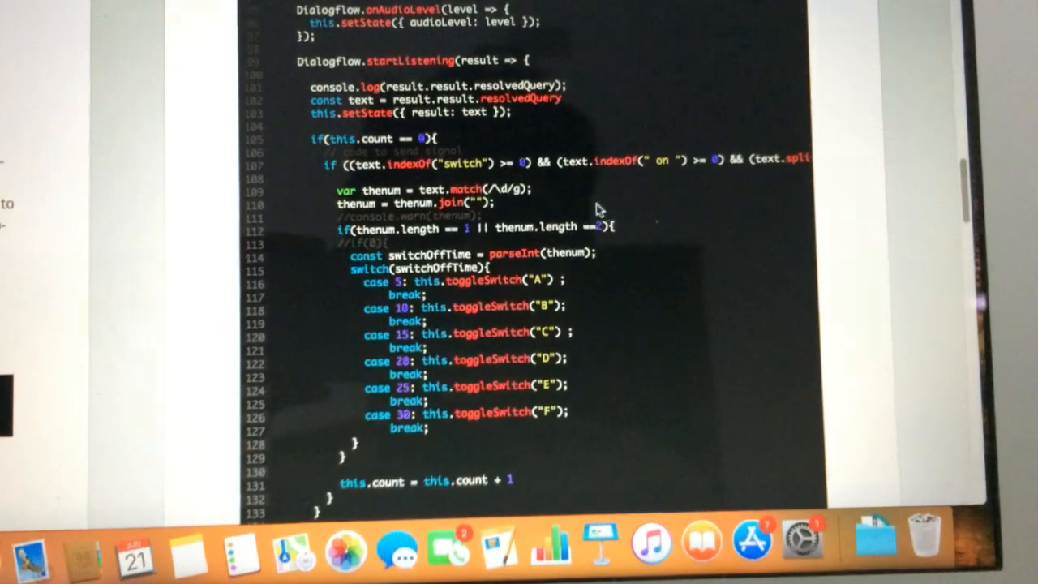
scroll(up, 3)
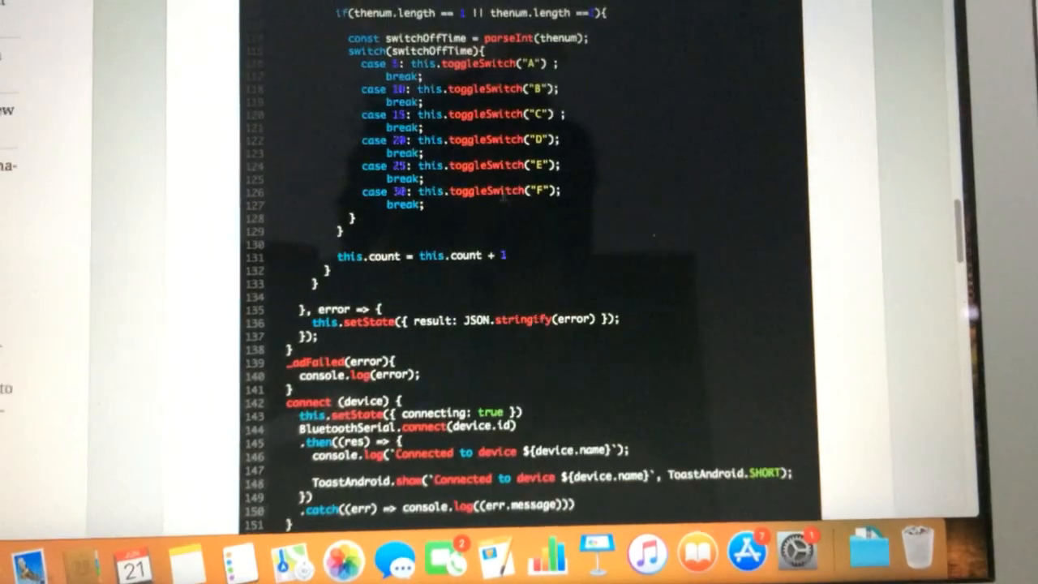
scroll(up, 3)
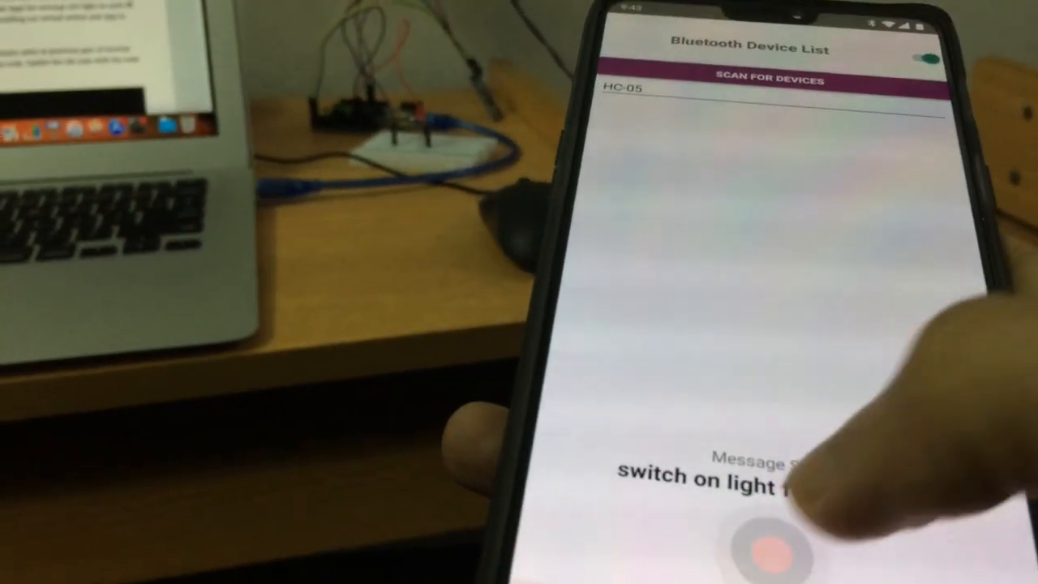
Voice-command the light on for 15 seconds, then off for 5 seconds.
click(778, 543)
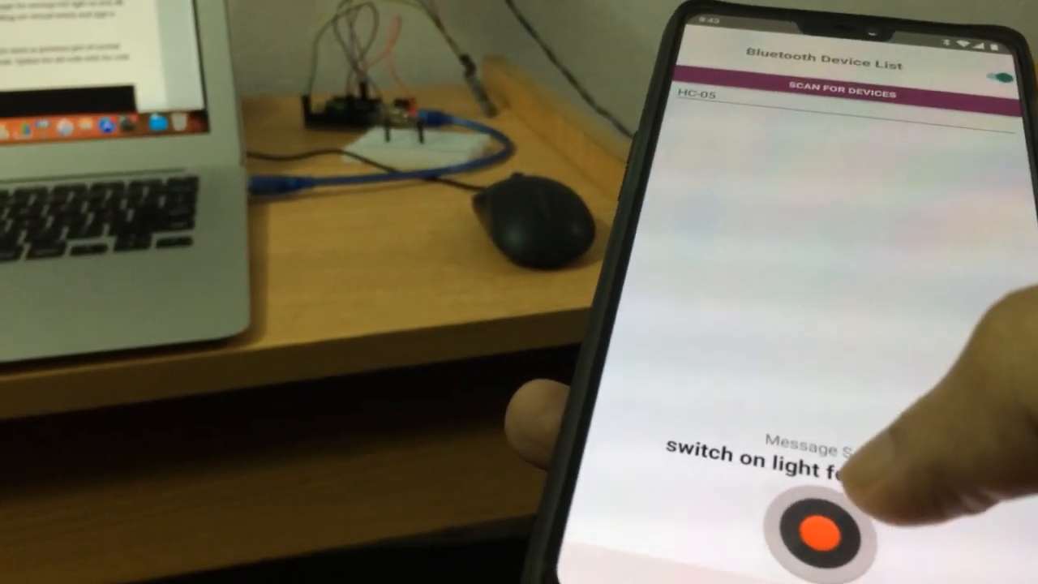
click(819, 531)
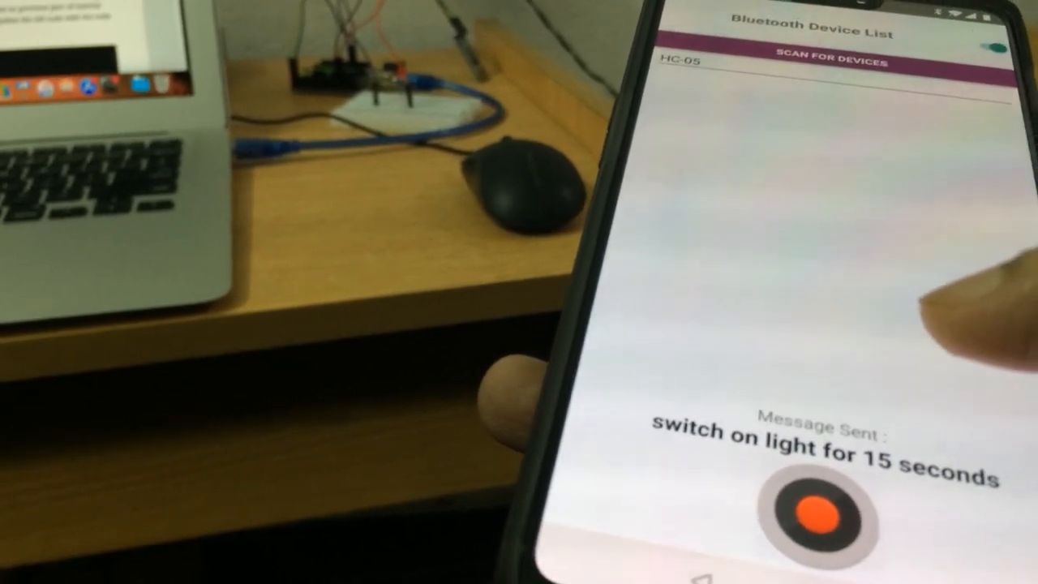
click(802, 511)
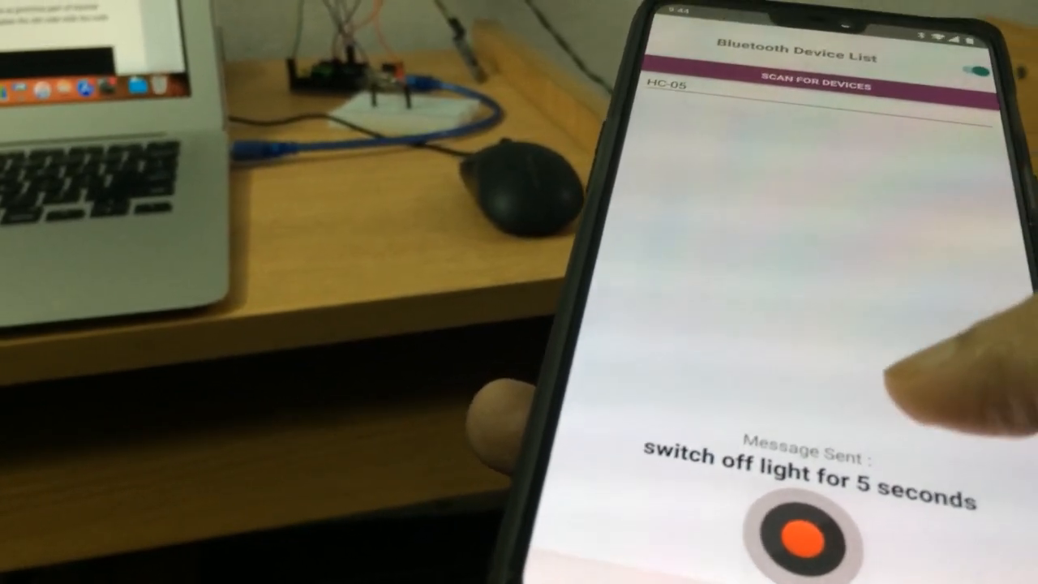